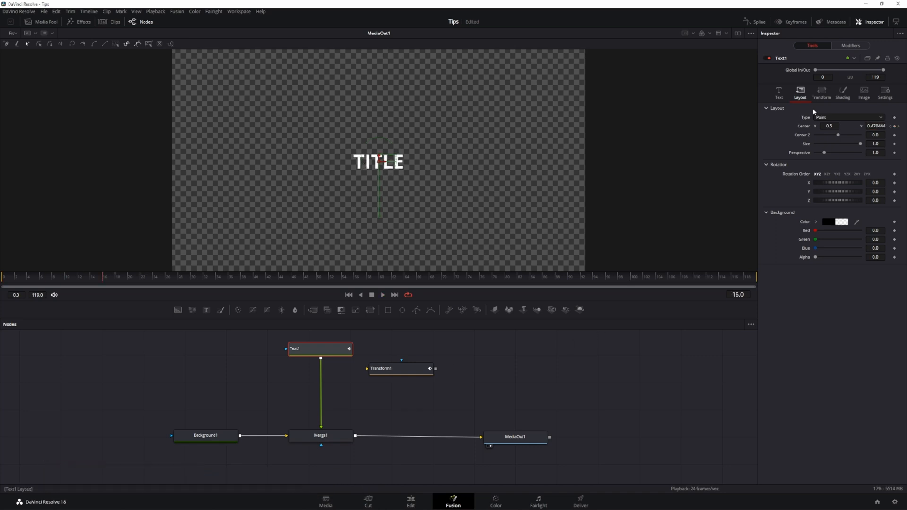
- Drop Transform1 onto the Text1-to-Merge1 connection so it drives the title text
left_click(884, 92)
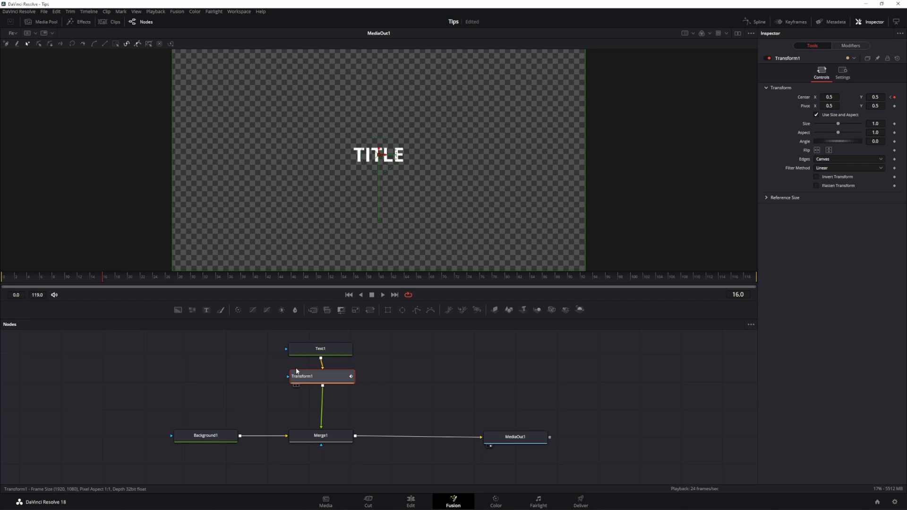
key("f2")
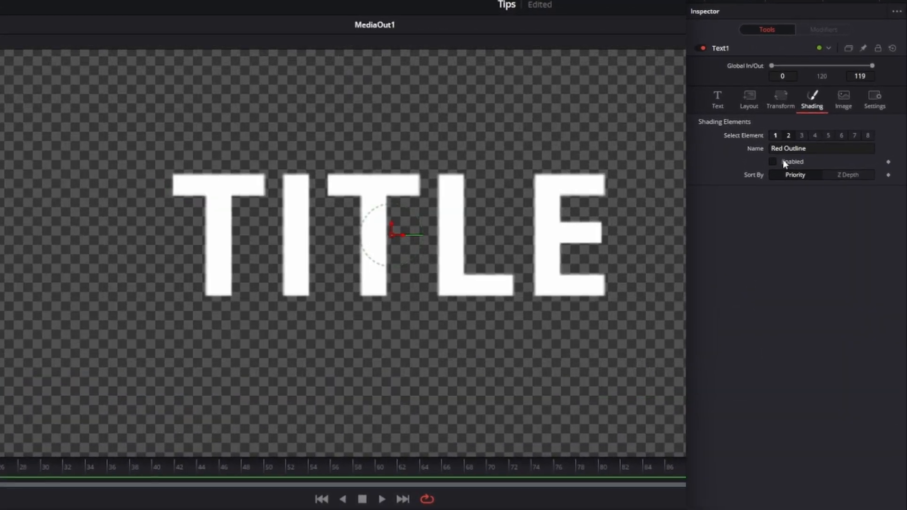
- Toggle the title's Red Outline shading element while building the red-boxed 'TITLE Animation'
left_click(773, 161)
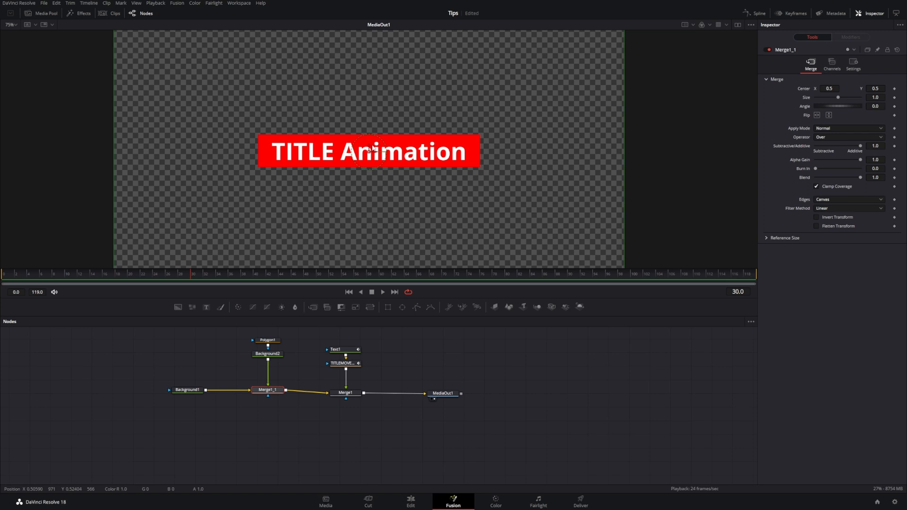
- Set Polygon1's Center X to 0.5 and show the viewer guides with Ctrl+G
left_click(268, 341)
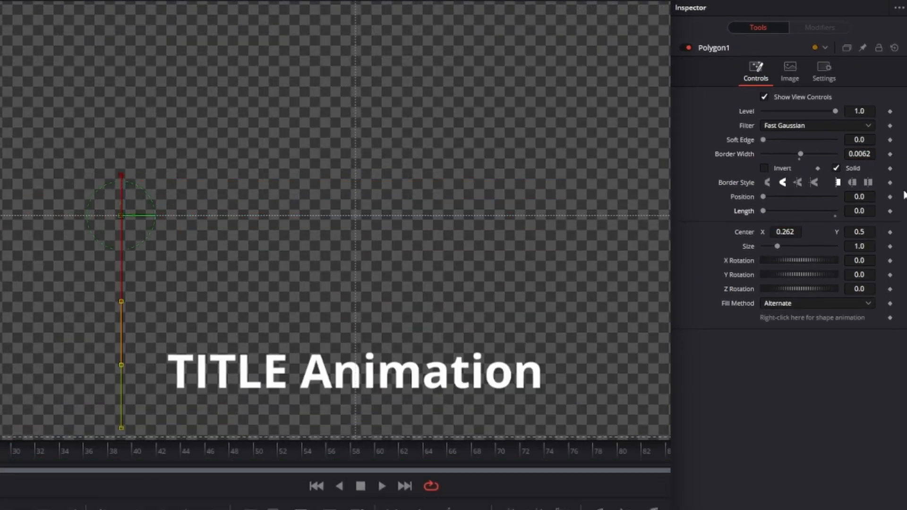
left_click(851, 182)
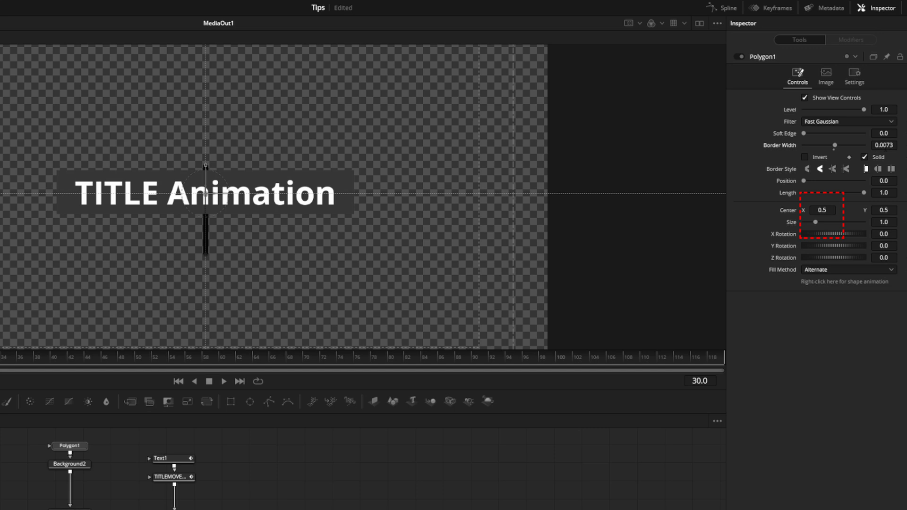
left_click_drag(204, 165, 51, 180)
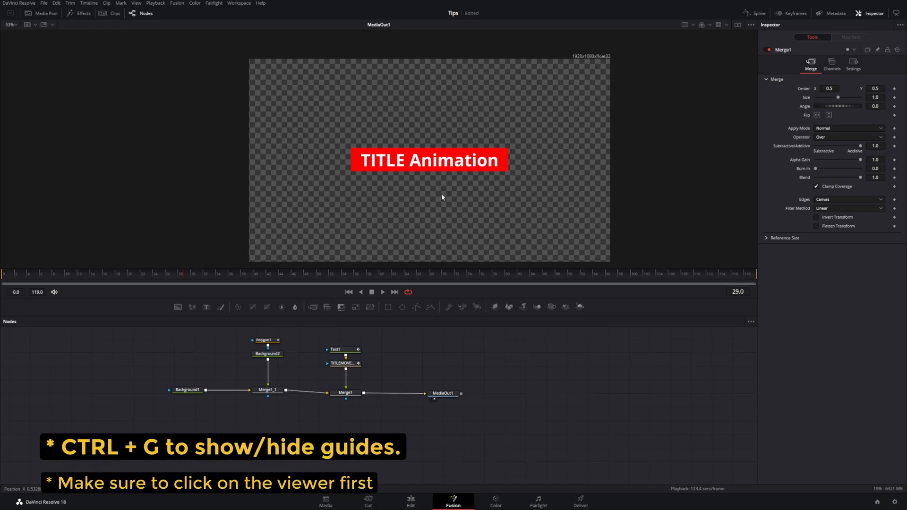
key("ctrl+g")
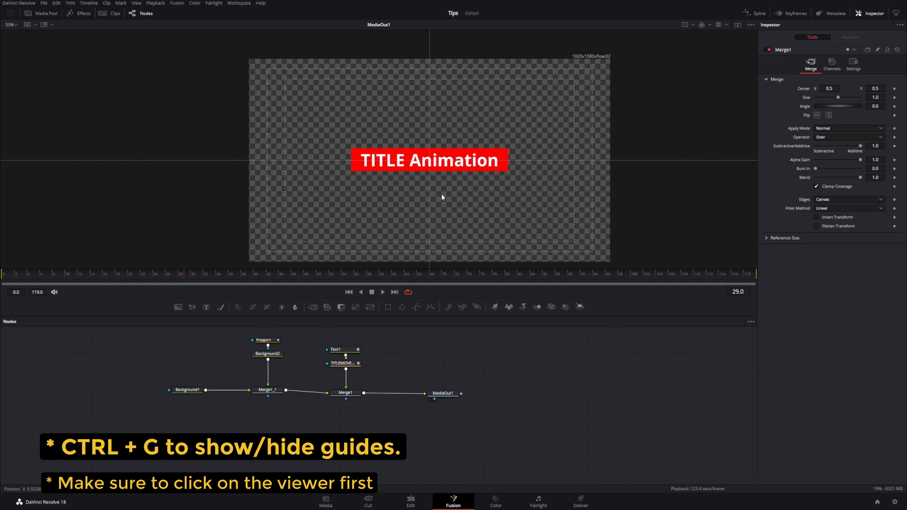
left_click(263, 339)
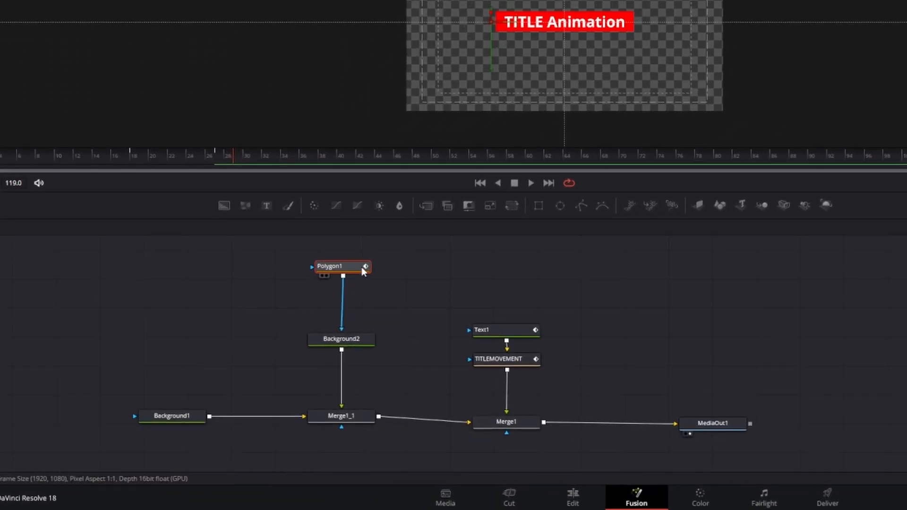
- Paste an instance of Polygon1 into Background2 and deinstance its Center setting
key("ctrl+shift+v")
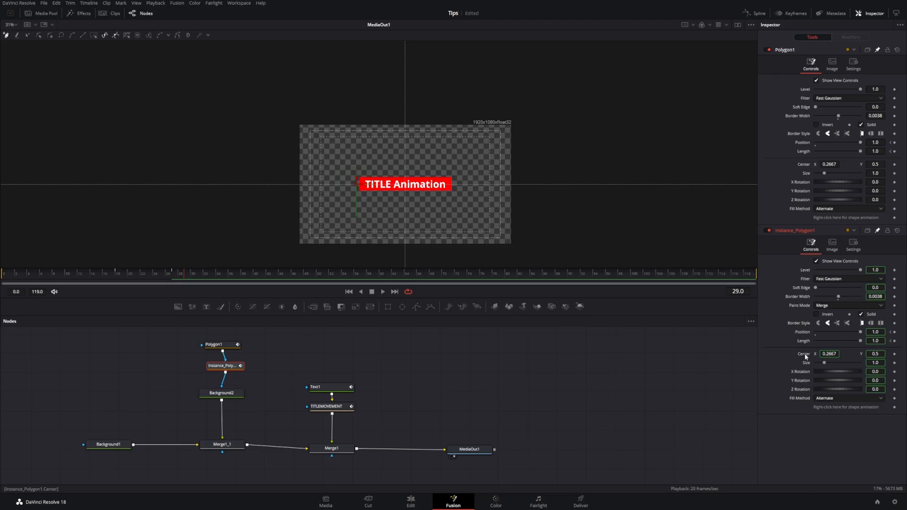
right_click(830, 354)
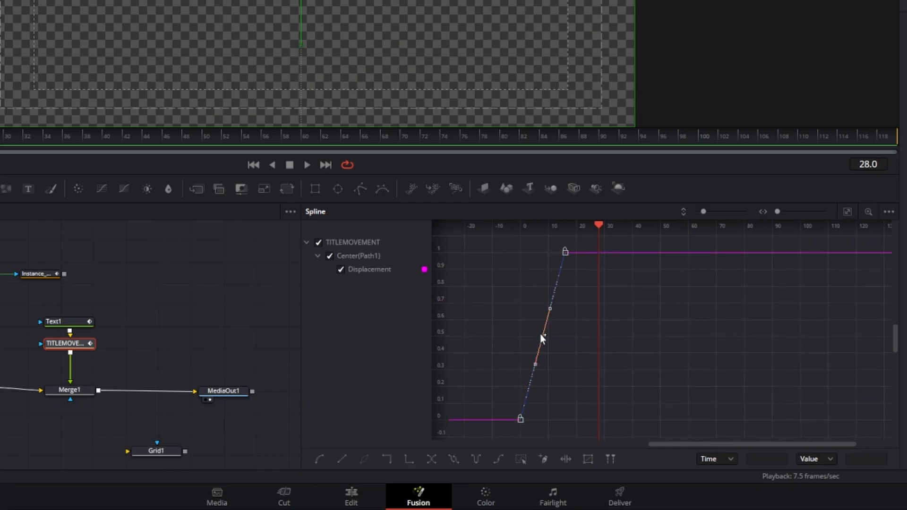
- Select TITLEMOVEMENT Center(Path1) Displacement keyframes in the Spline editor and apply Smooth
left_click(318, 459)
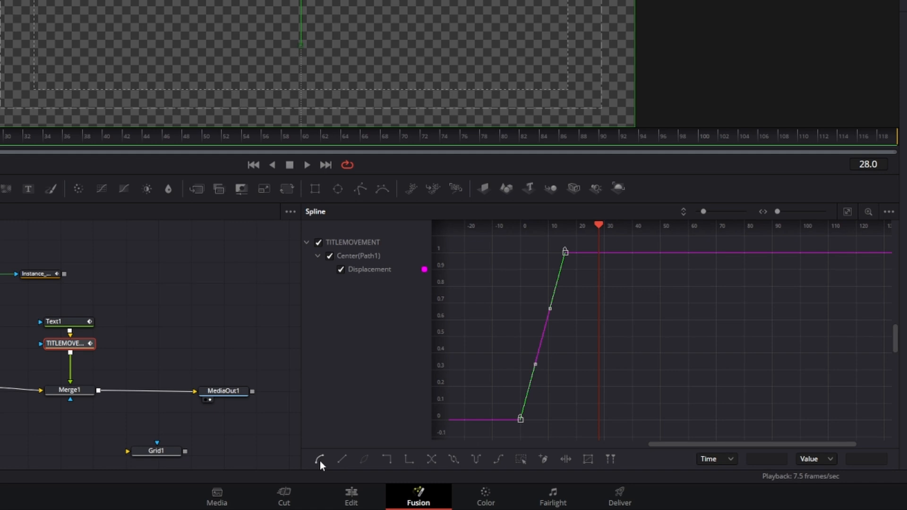
left_click(320, 459)
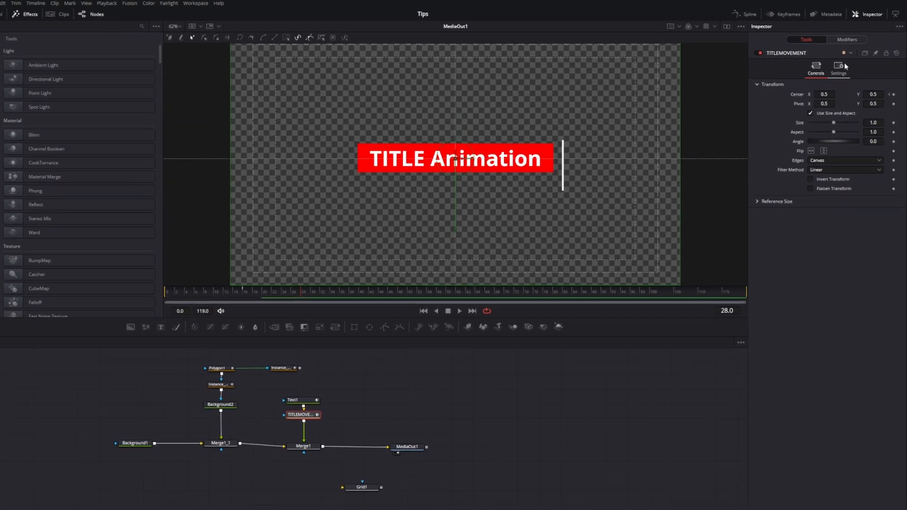
- Tick Motion Blur in TITLEMOVEMENT's Settings, then select Instance_Polygon1_1 to shorten its Length
left_click(838, 64)
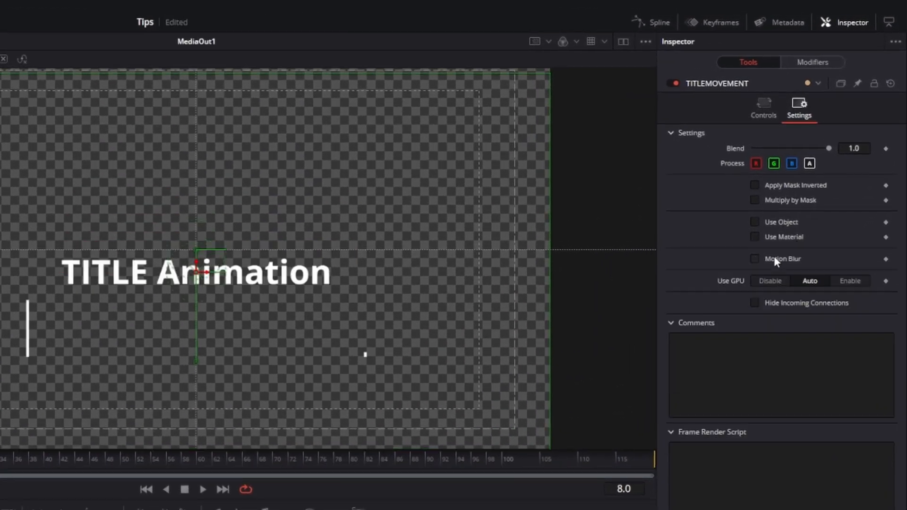
left_click(755, 259)
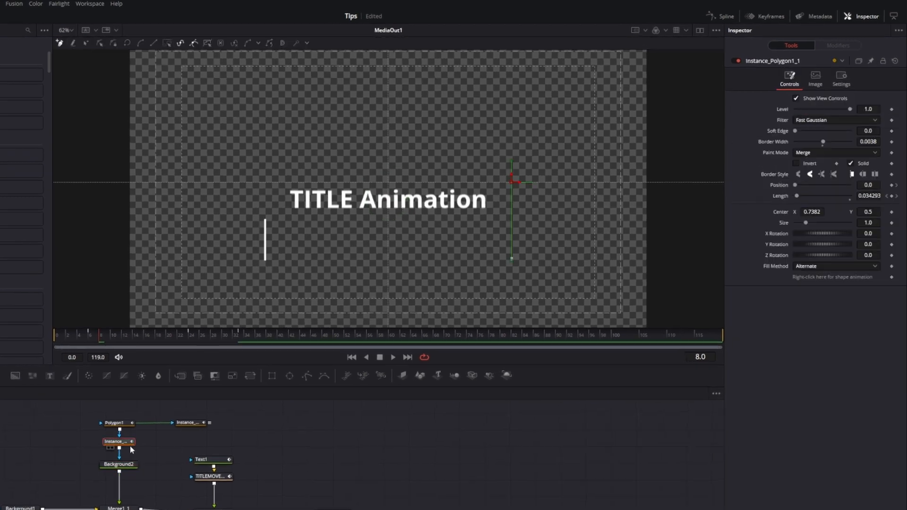
left_click(841, 79)
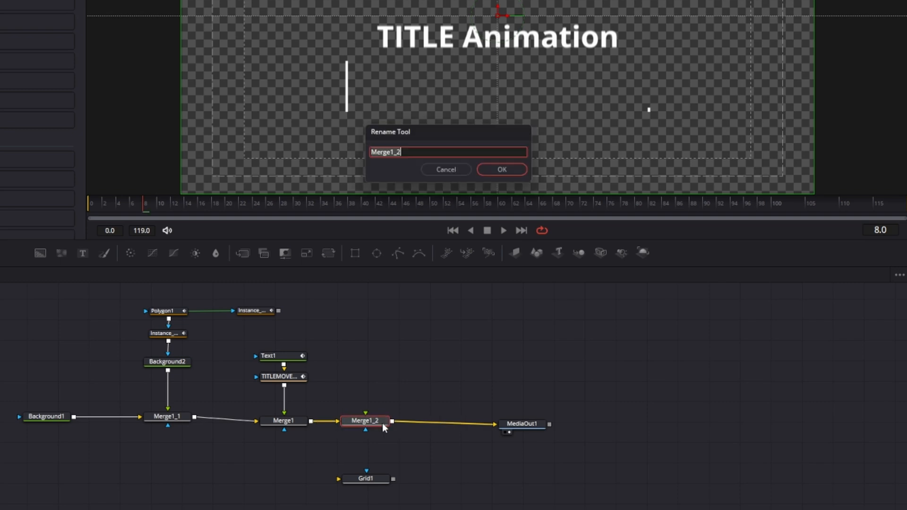
- Name the control node MOTIONBLURCONTROL and link Text1's Motion Blur setting to it
type("MOTI")
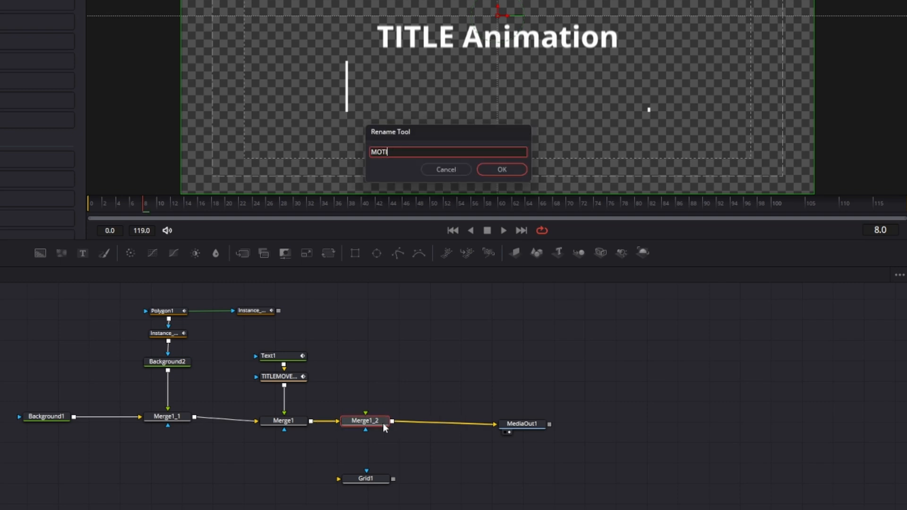
left_click(501, 169)
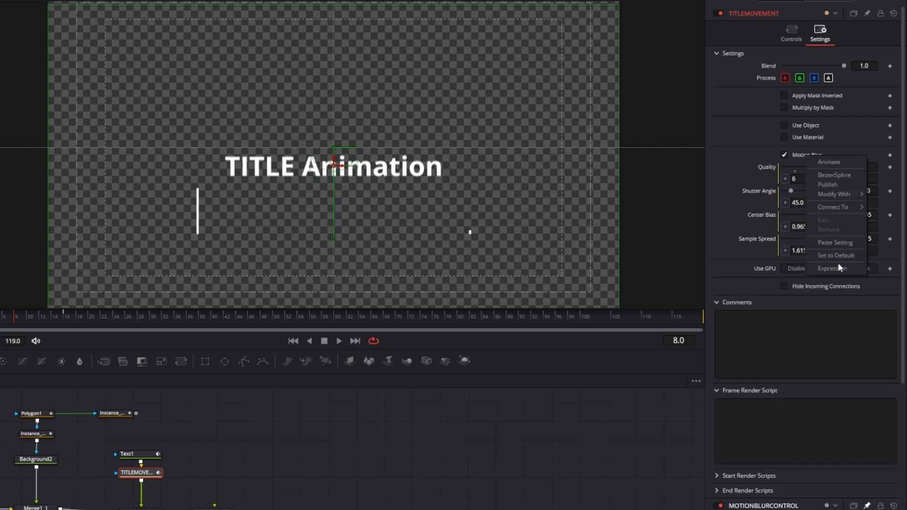
left_click(832, 268)
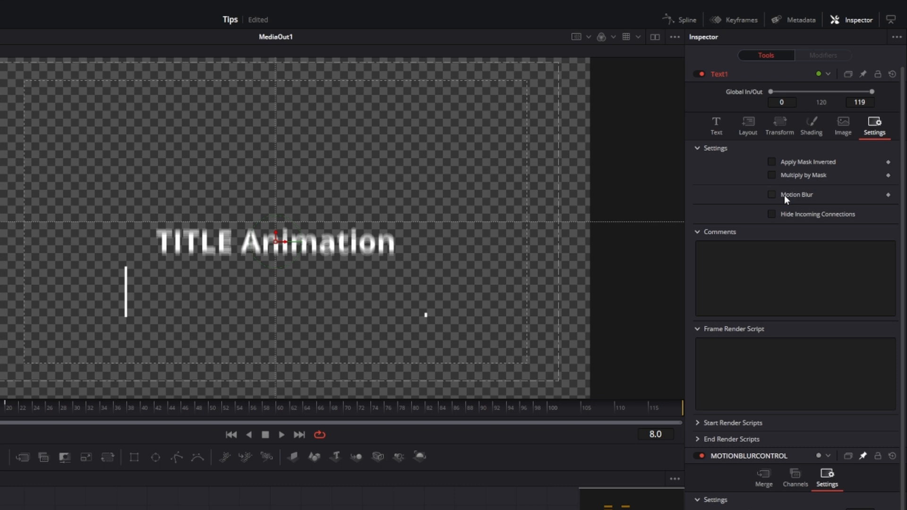
right_click(797, 194)
type("GENER")
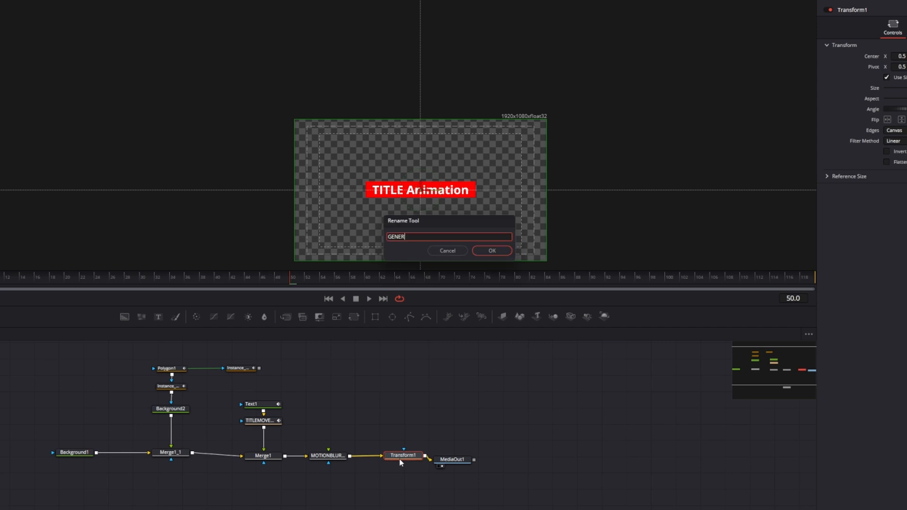
- Rename the new Transform to GENERALPOSITION and return near the animation's start
left_click(491, 251)
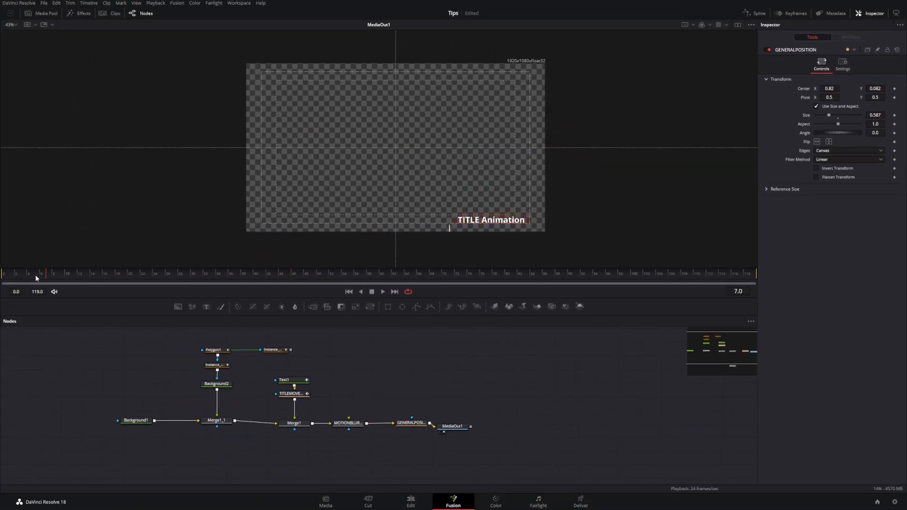
left_click(204, 272)
type("times")
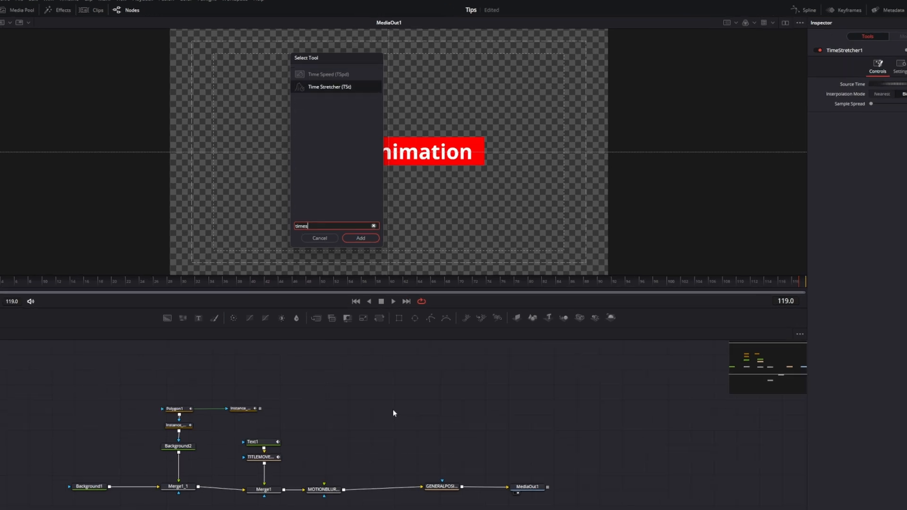
- Add a Time Stretcher and wire it between MOTIONBLURCONTROL and GENERALPOSITION
left_click(361, 238)
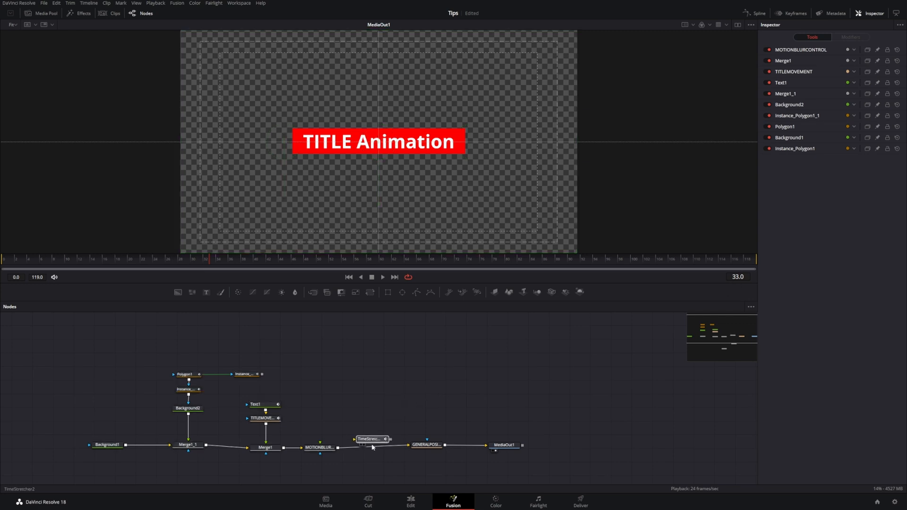
left_click(370, 438)
type("key")
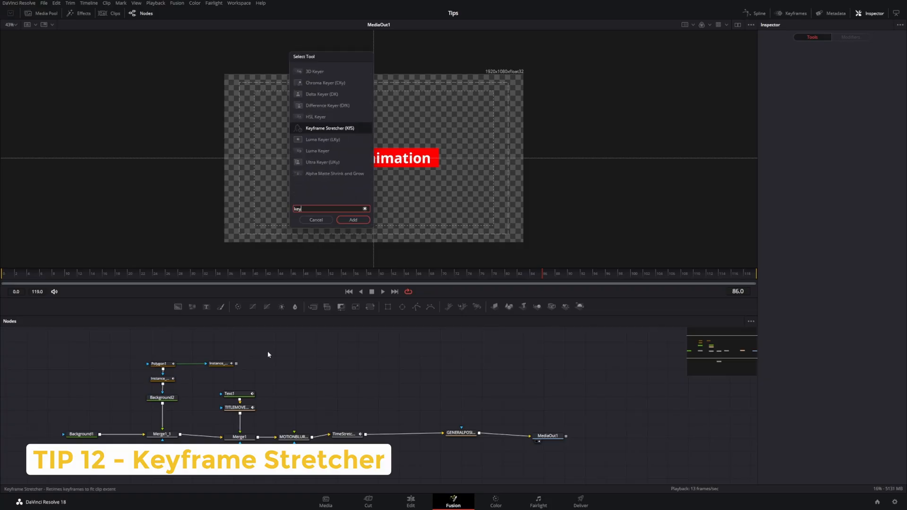
- Add a Keyframe Stretcher before GENERALPOSITION with Stretch Start 33 and Stretch End 86
left_click(352, 220)
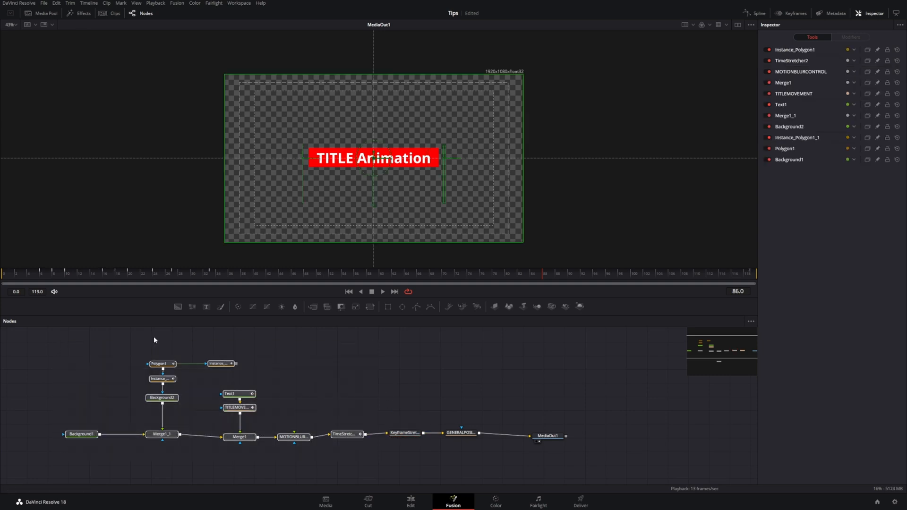
mouse_move(356, 415)
type("86")
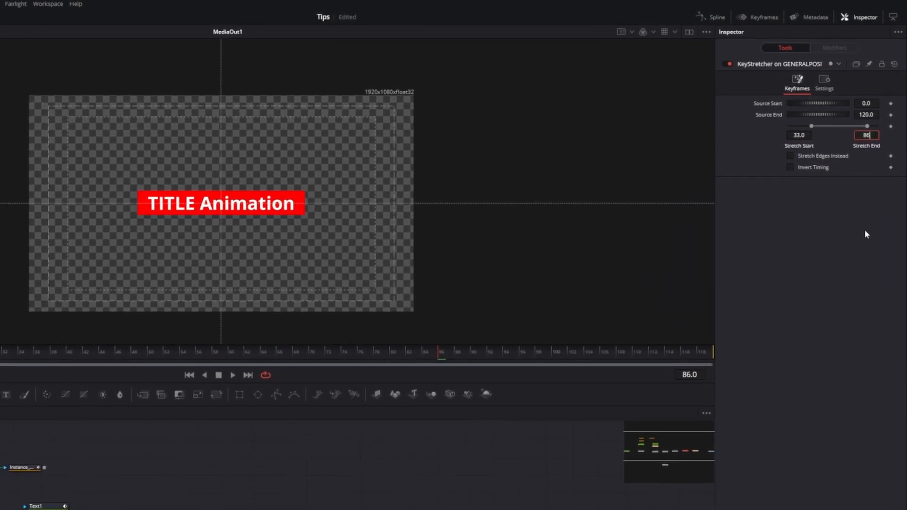
left_click(411, 501)
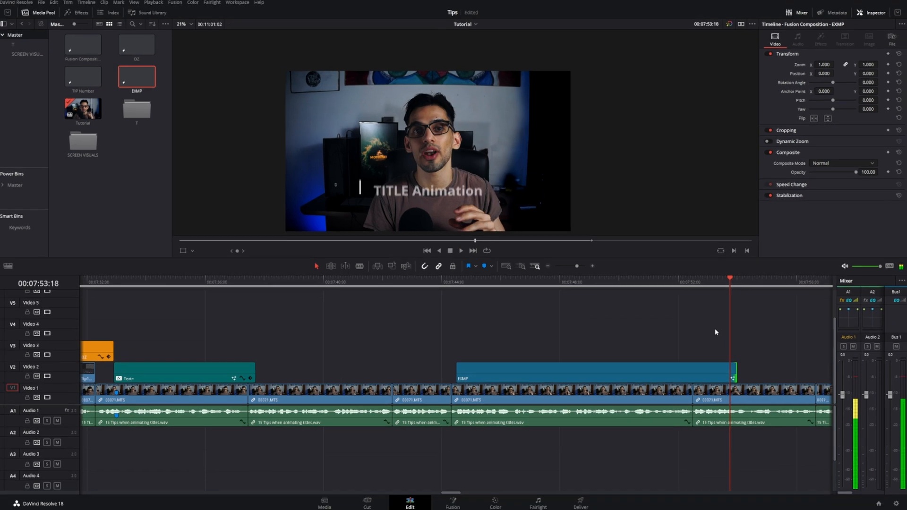
- Add a Push Up transition from Video Transitions to the Animated Title clip's start
left_click(80, 12)
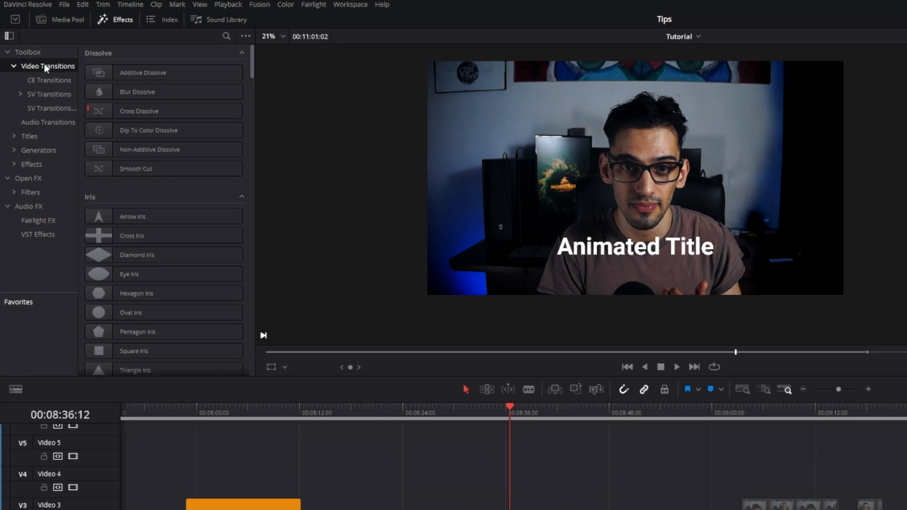
scroll("down", 3)
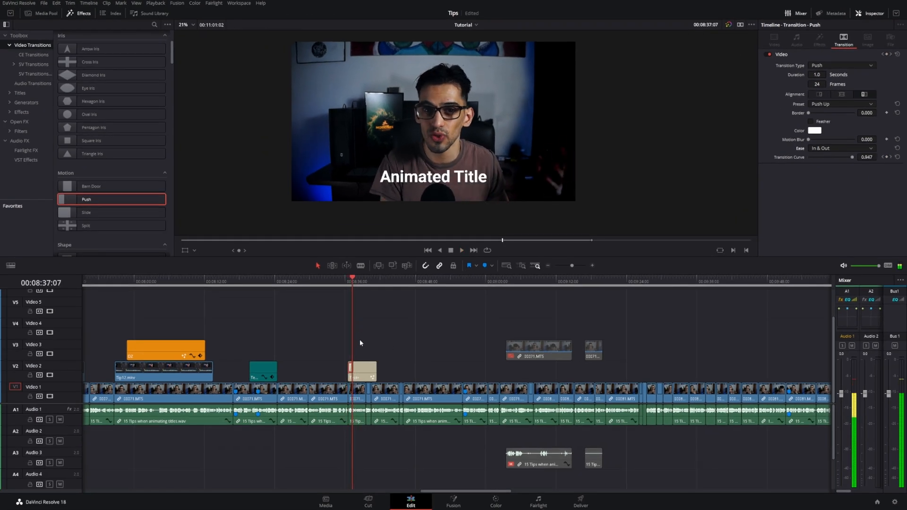
left_click(363, 371)
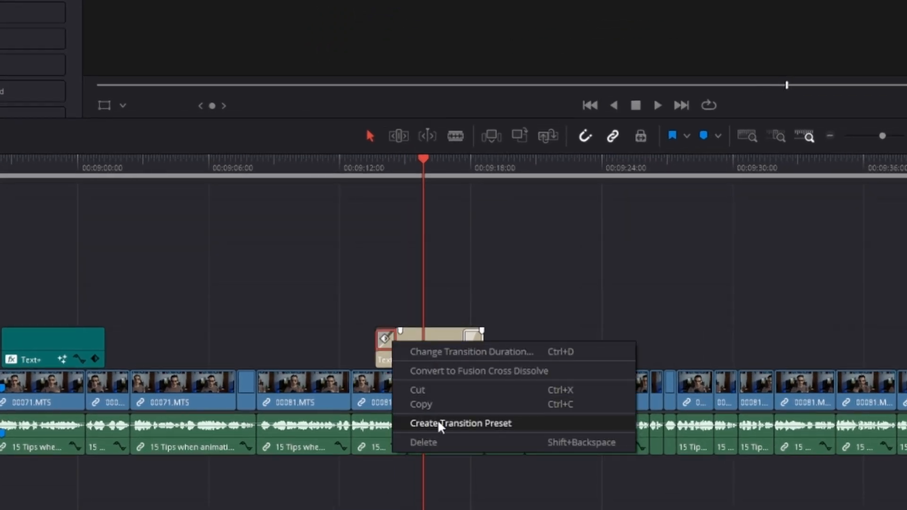
- Save the Push transition as an 'ANIMATED TITLE' transition preset
left_click(460, 422)
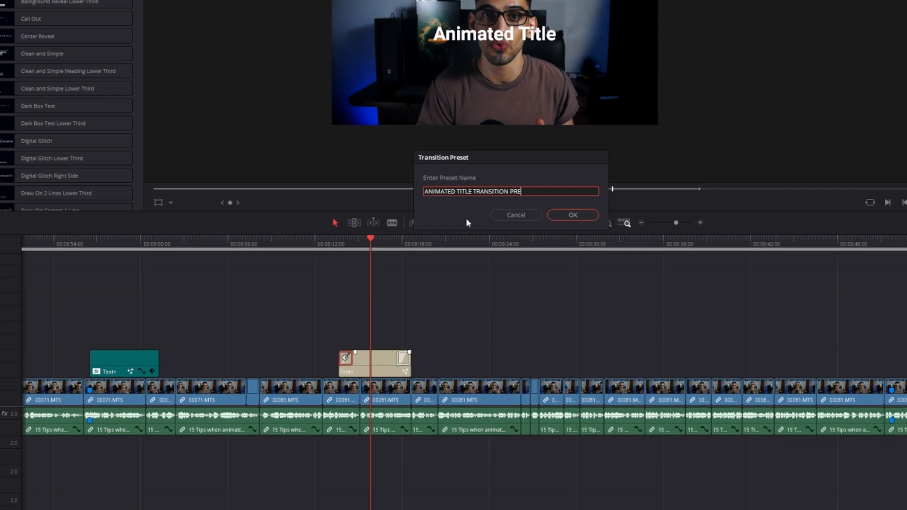
left_click(572, 214)
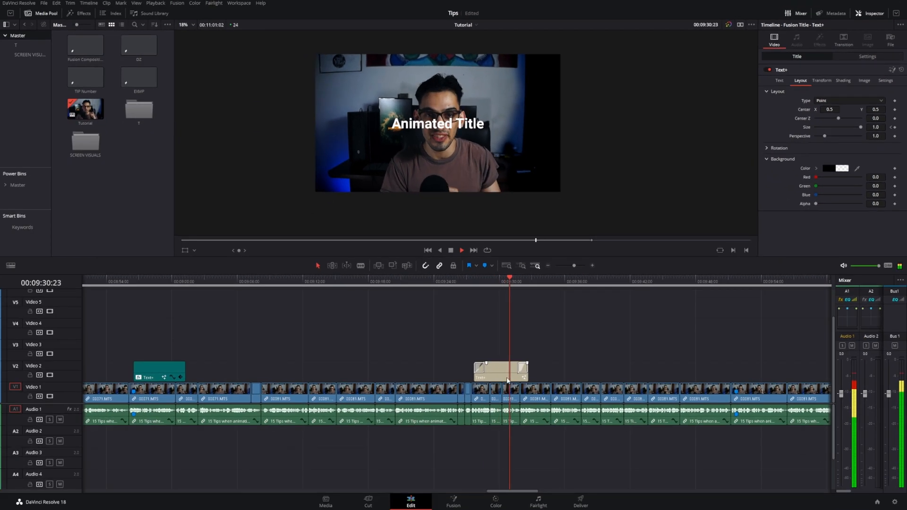
- Select the title clip with its transitions and open the Sound Library
left_click(502, 381)
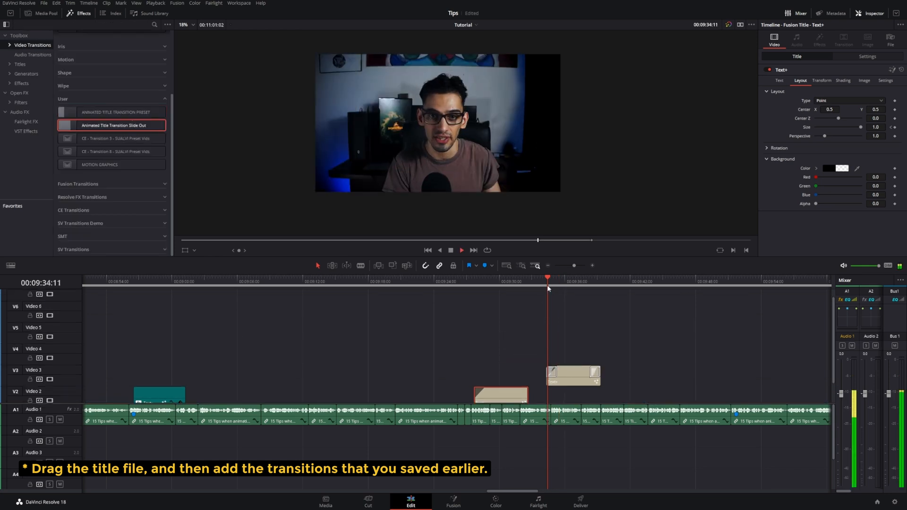
left_click(153, 13)
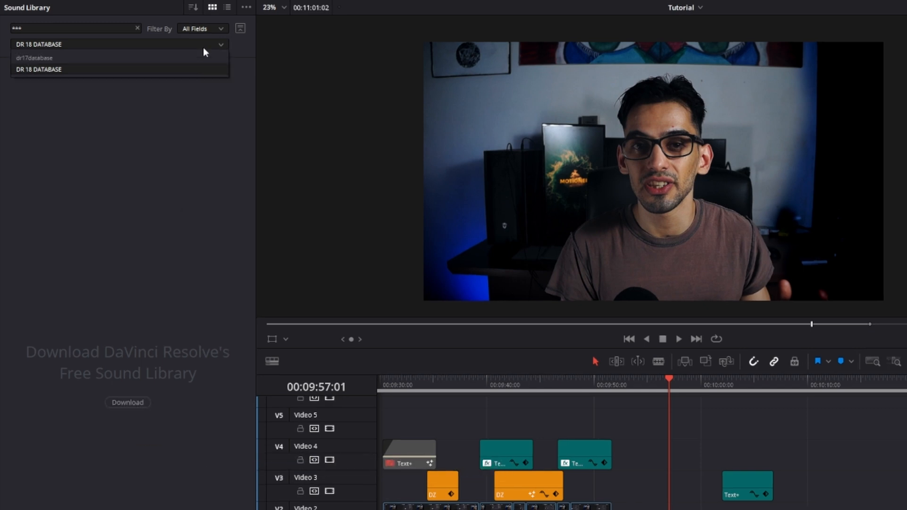
- Switch the Sound Library to the dr17database collection listing 296 sound effects
left_click(34, 58)
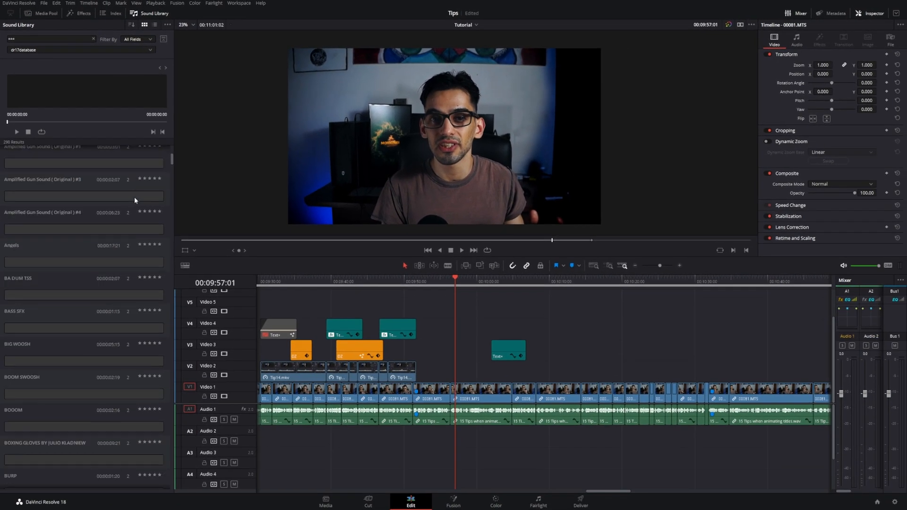